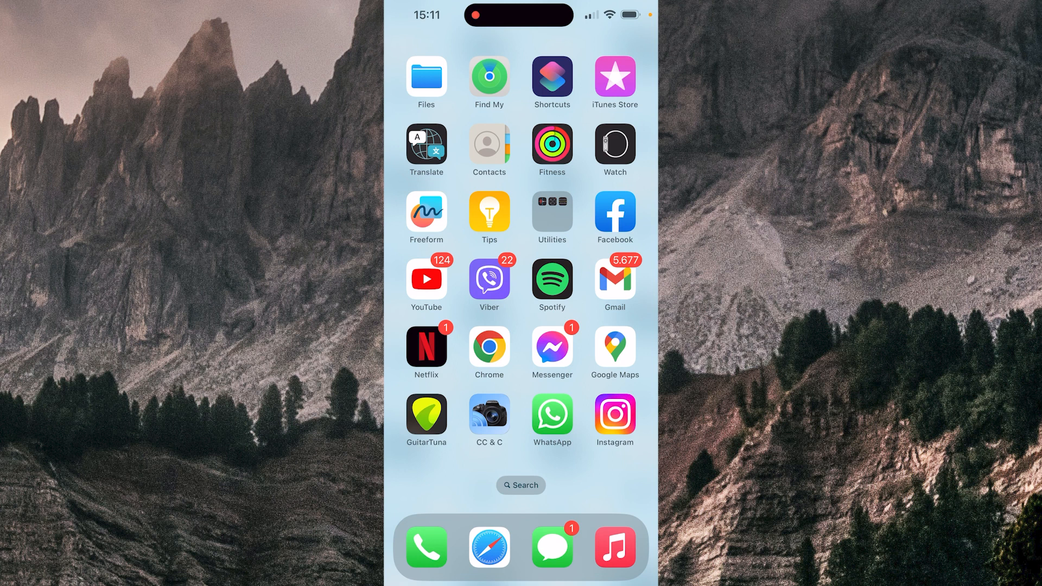
# Step: Launch Instagram and start a new story showing the Recents photo gallery
pyautogui.click(613, 414)
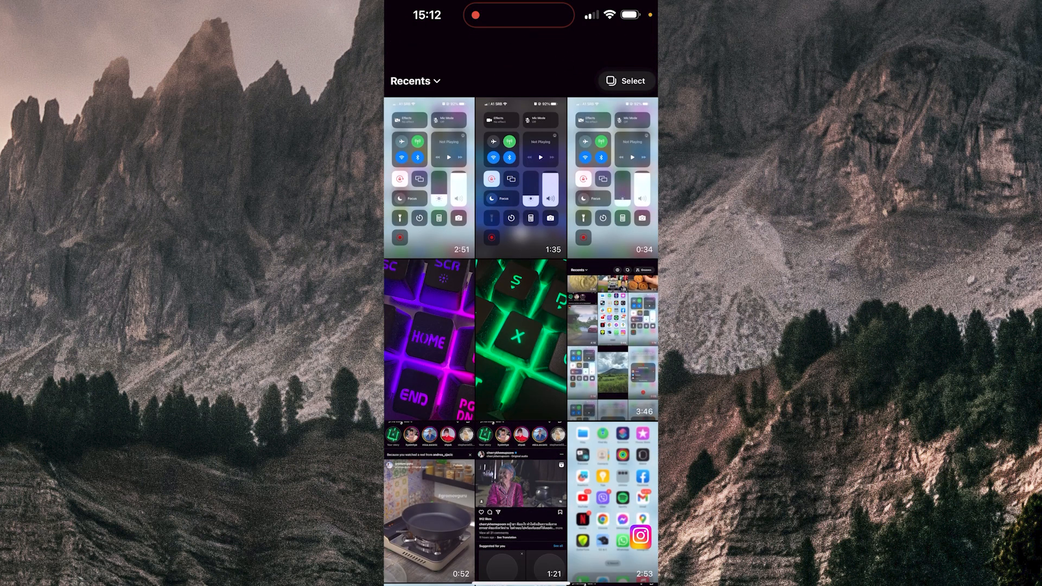
# Step: Select the purple and green keyboard photos and open them in the story editor
pyautogui.click(625, 80)
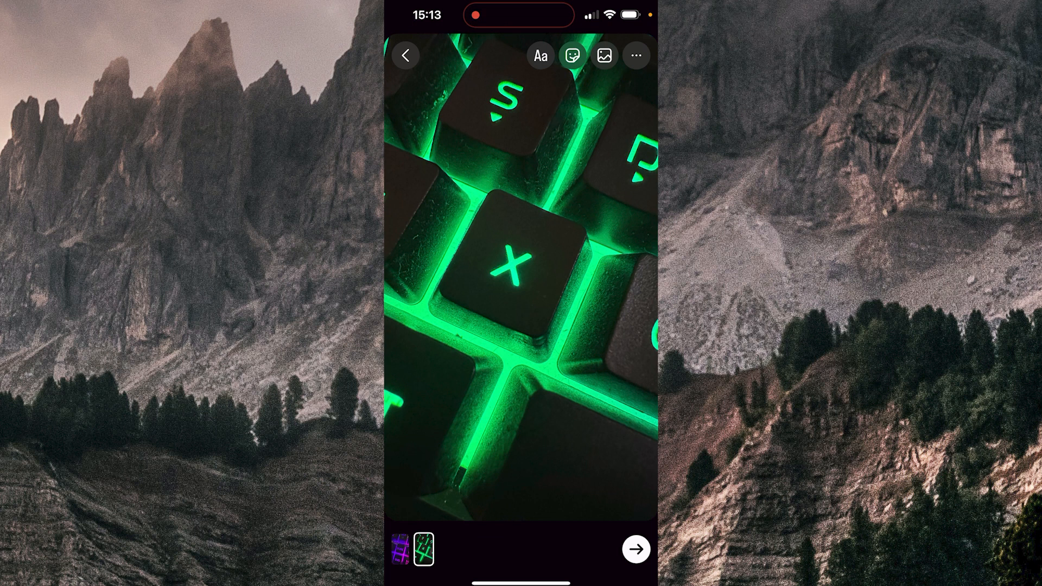
# Step: Back out of the keyboard photo draft to the empty story camera
pyautogui.click(604, 55)
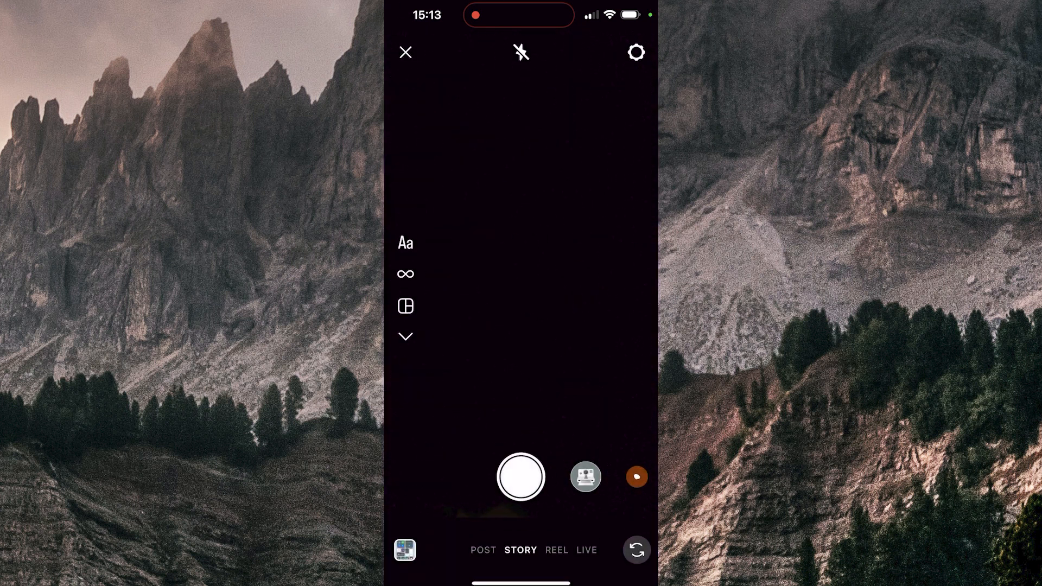
# Step: Switch the story camera to Layout mode with a two-row stacked grid
pyautogui.click(405, 306)
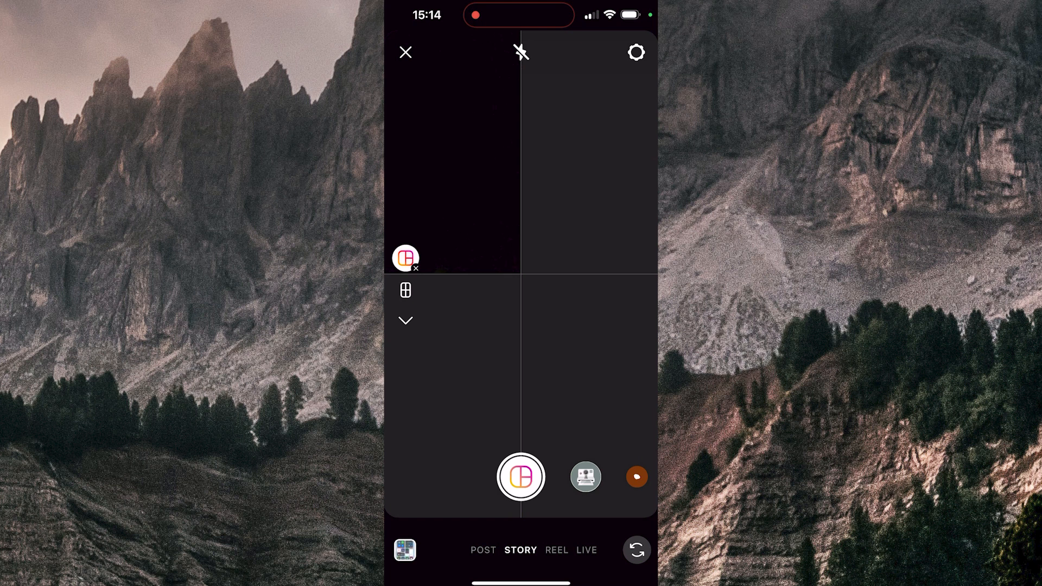
pyautogui.click(405, 290)
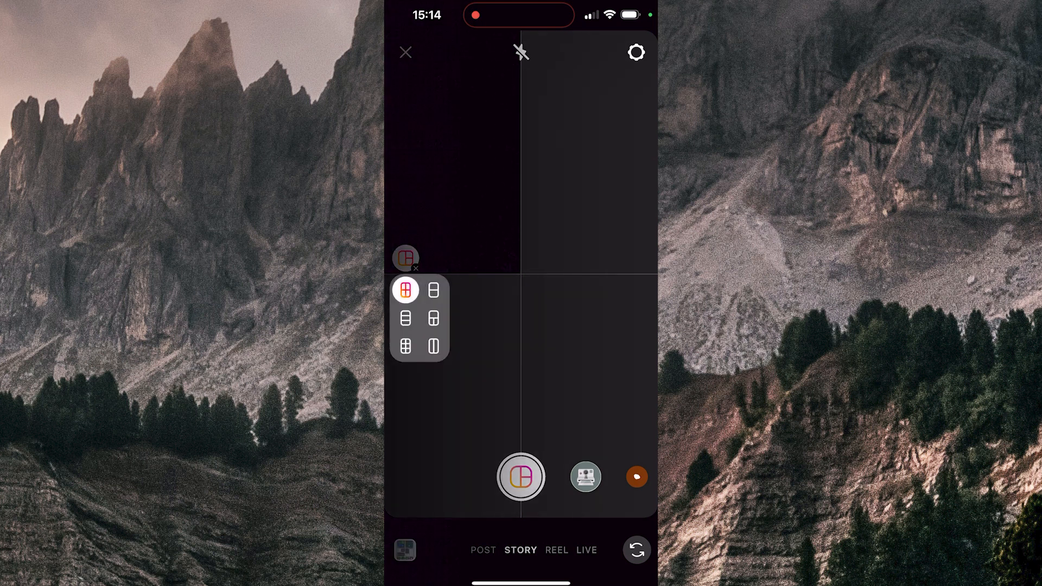
pyautogui.click(405, 290)
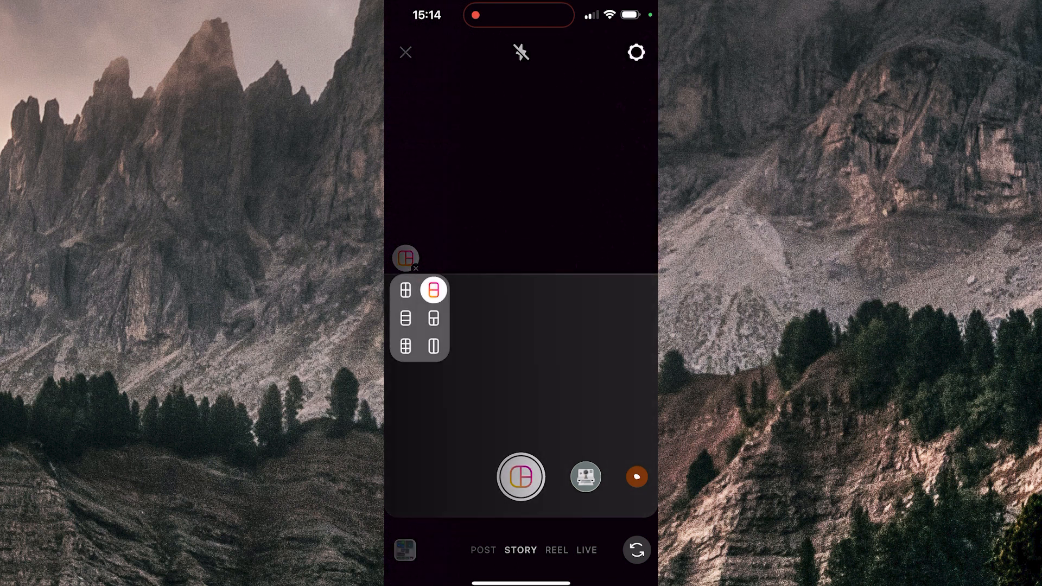
pyautogui.click(432, 347)
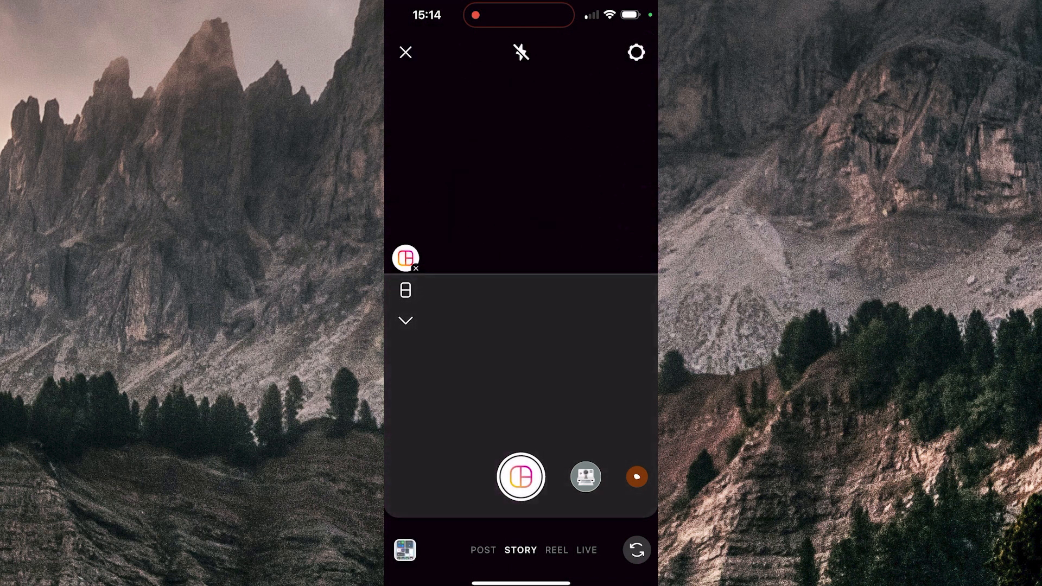
# Step: Add the pink keyboard photo on top and the green one below, then confirm the layout
pyautogui.click(405, 550)
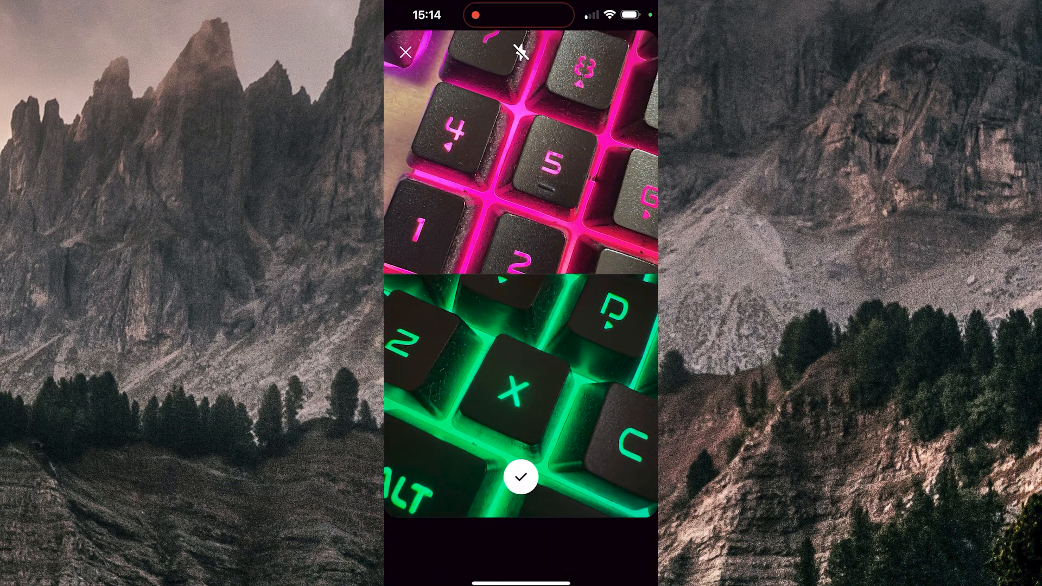
pyautogui.click(521, 477)
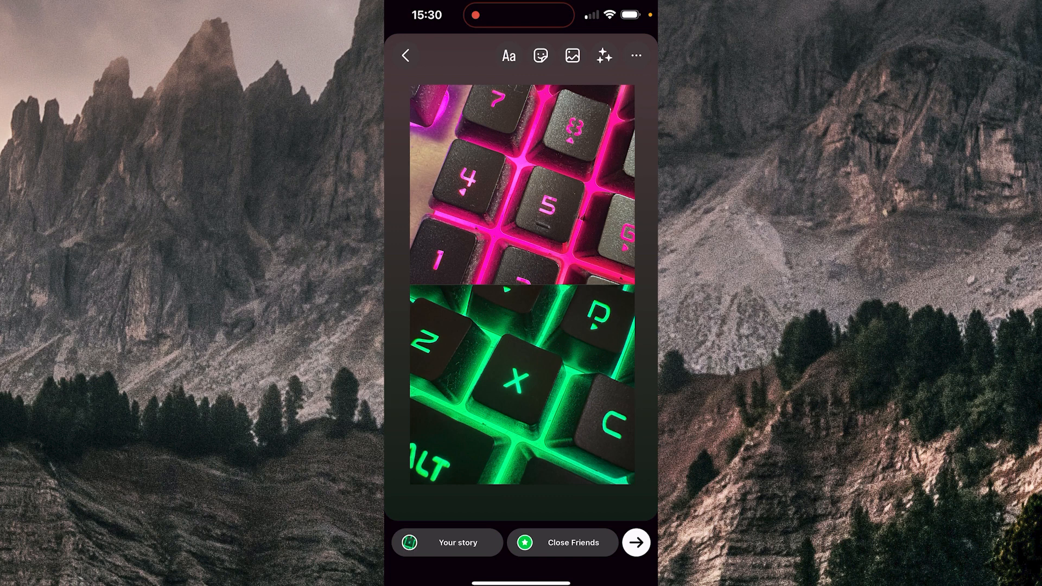
# Step: Discard the draft and build a three-row layout of pink, blue and green keyboard photos
pyautogui.click(405, 55)
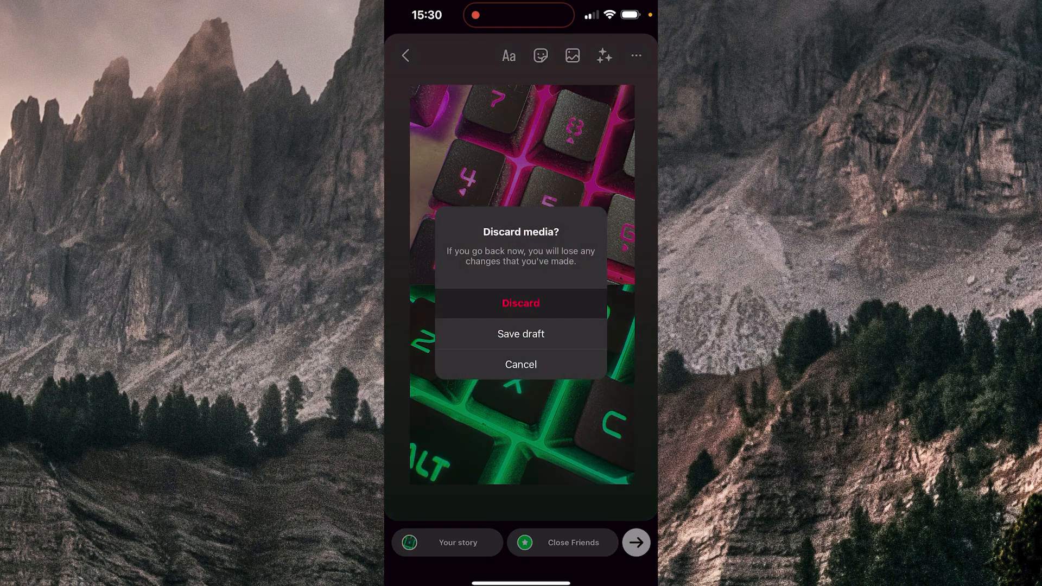
pyautogui.click(521, 303)
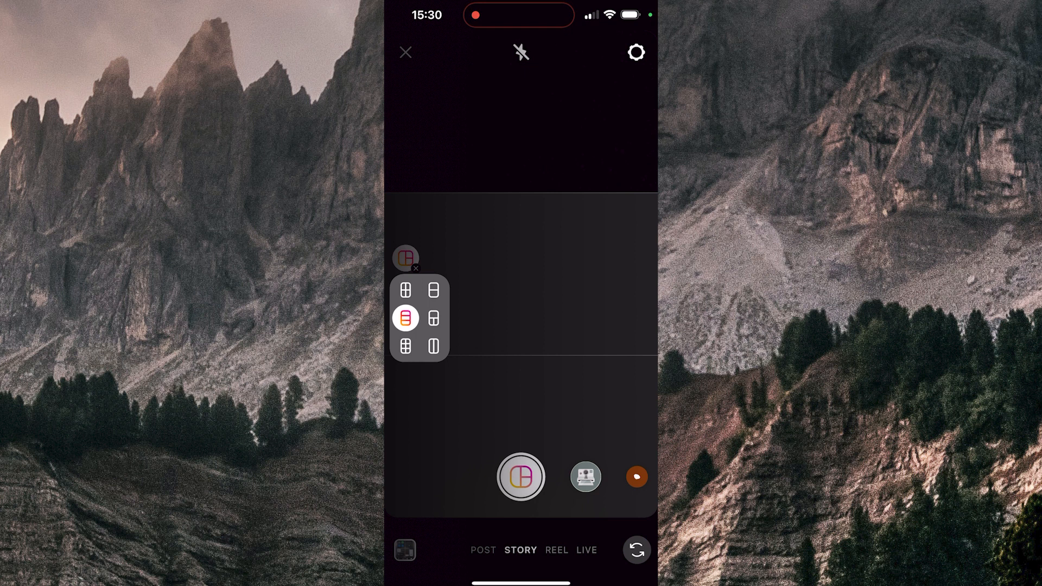
pyautogui.click(406, 317)
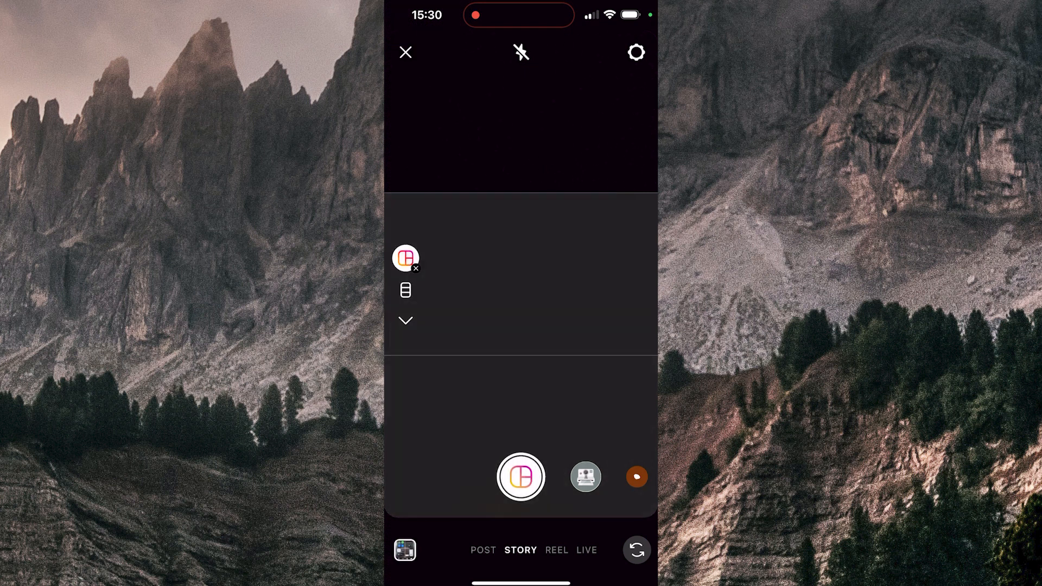
pyautogui.click(521, 477)
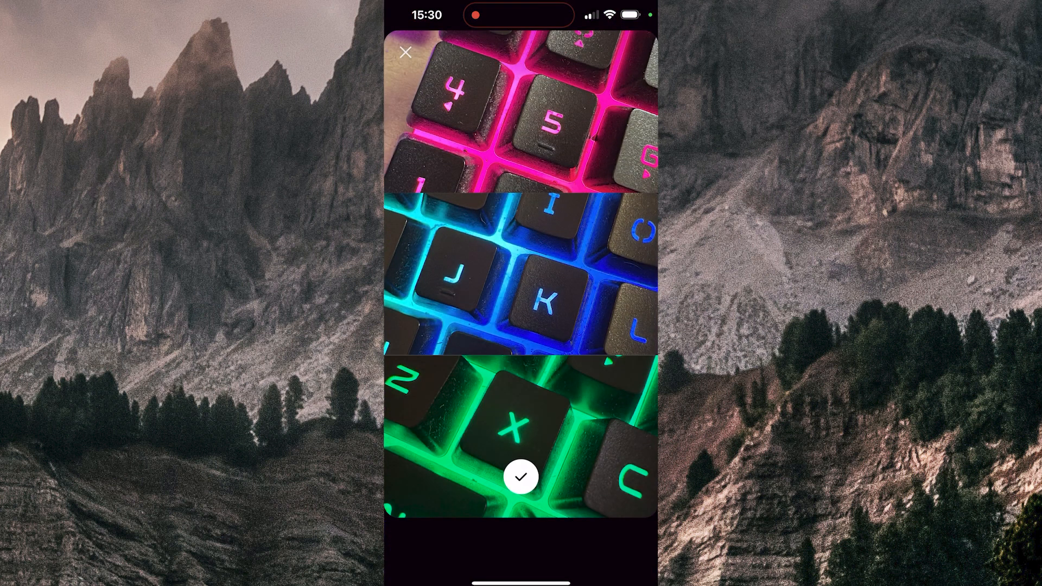
pyautogui.click(521, 477)
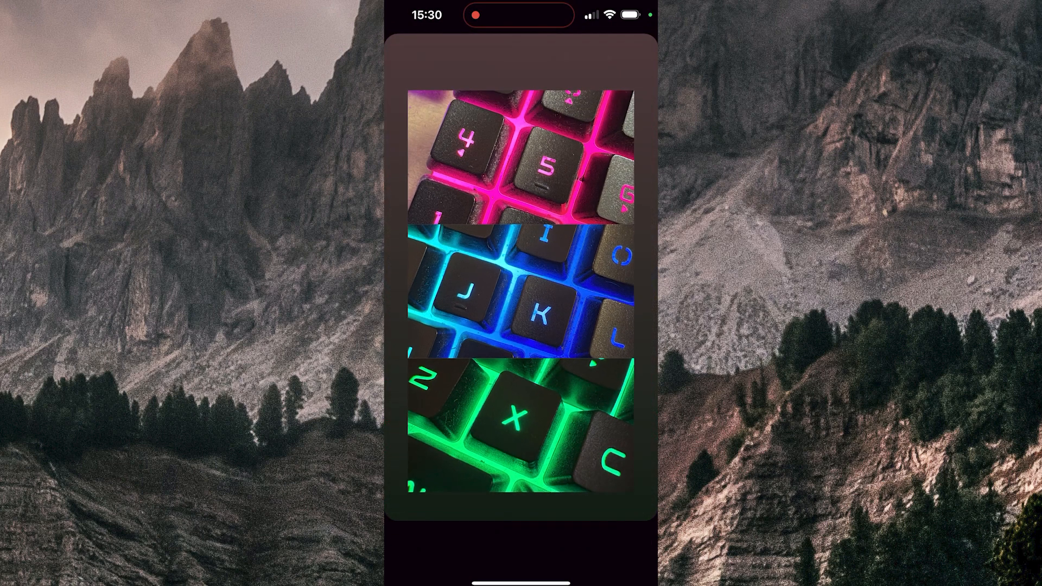